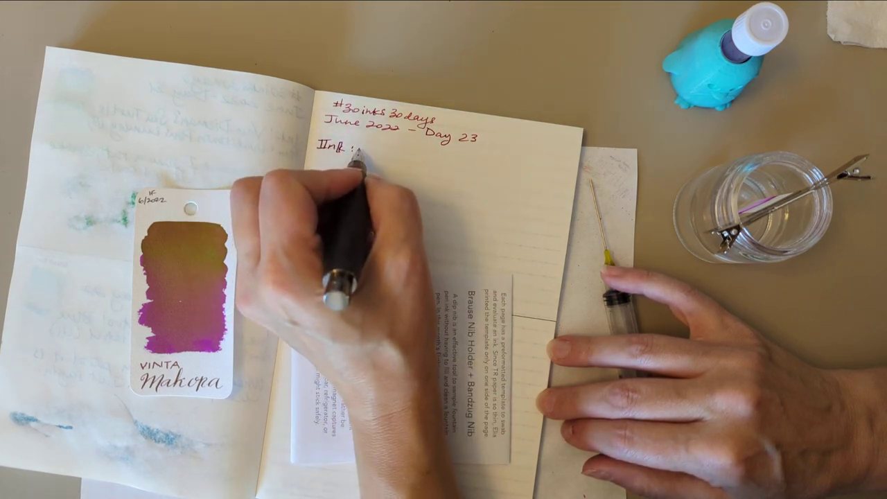
type("Vinta")
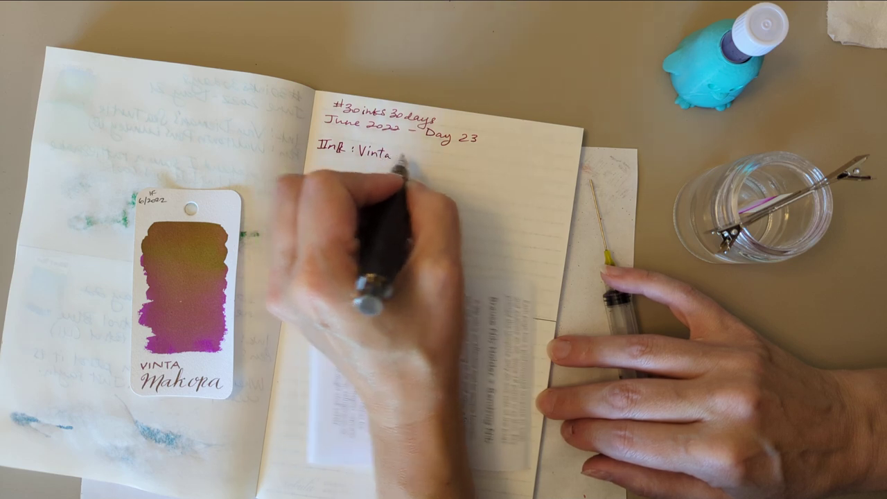